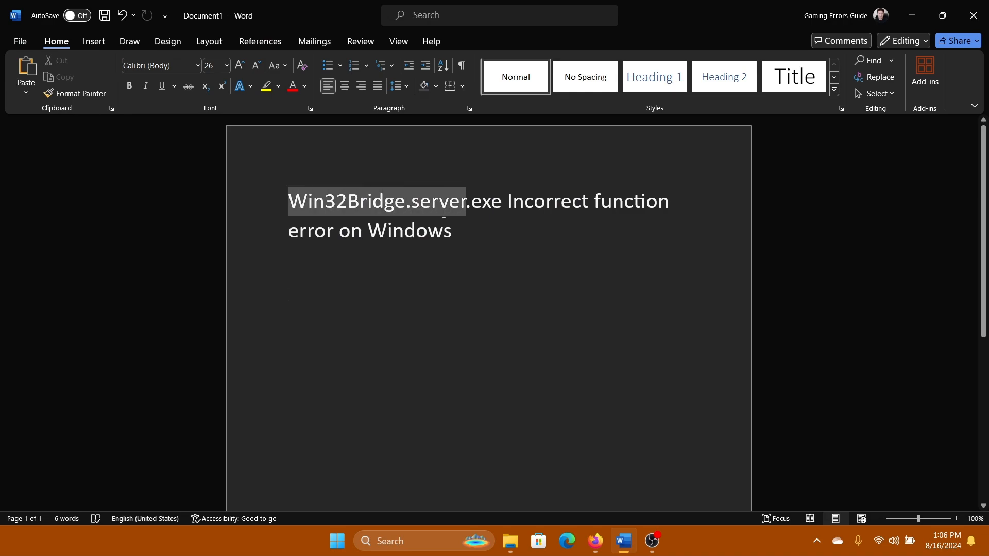
Step: Launch Windows Settings from the Start button's Quick Link menu over the Word document
left_click(460, 231)
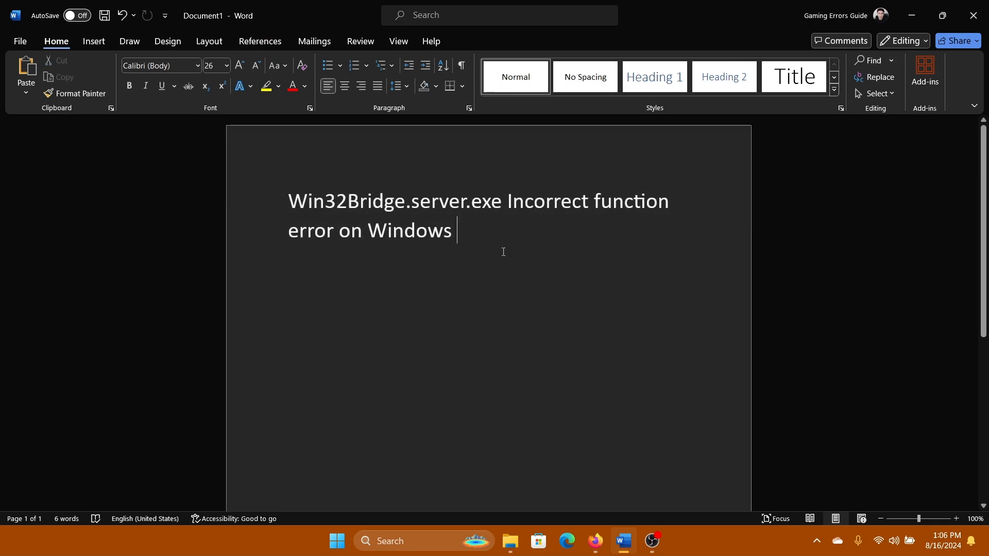
mouse_move(495, 245)
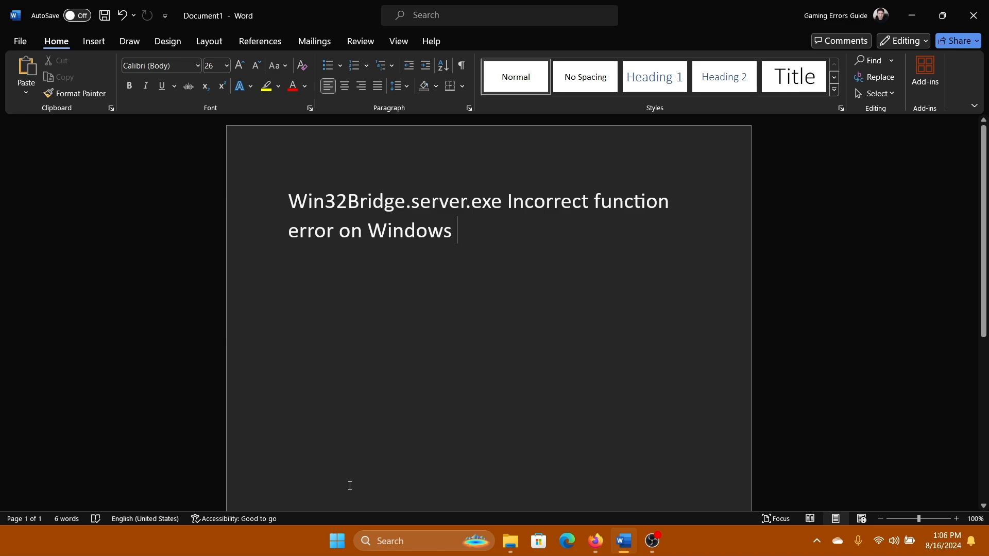
right_click(336, 555)
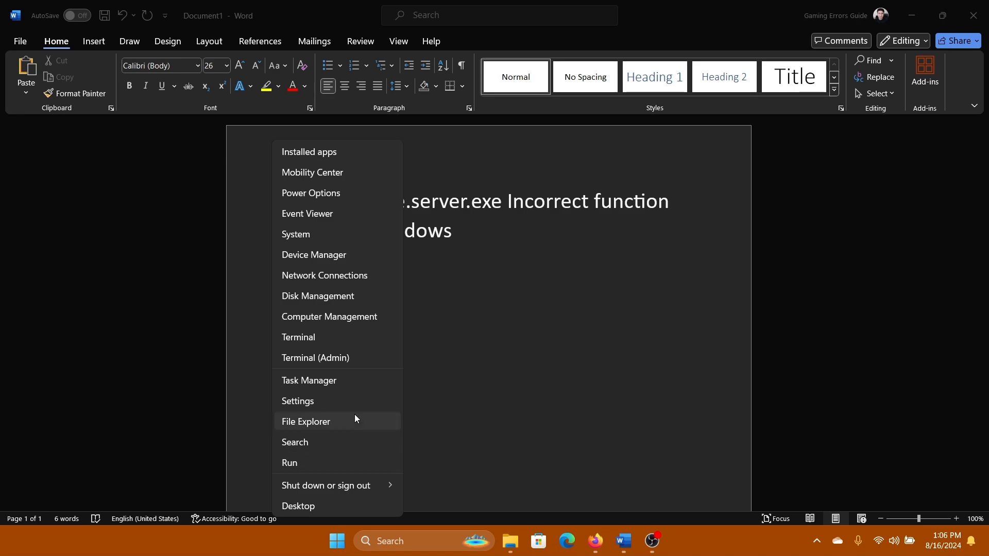
left_click(298, 401)
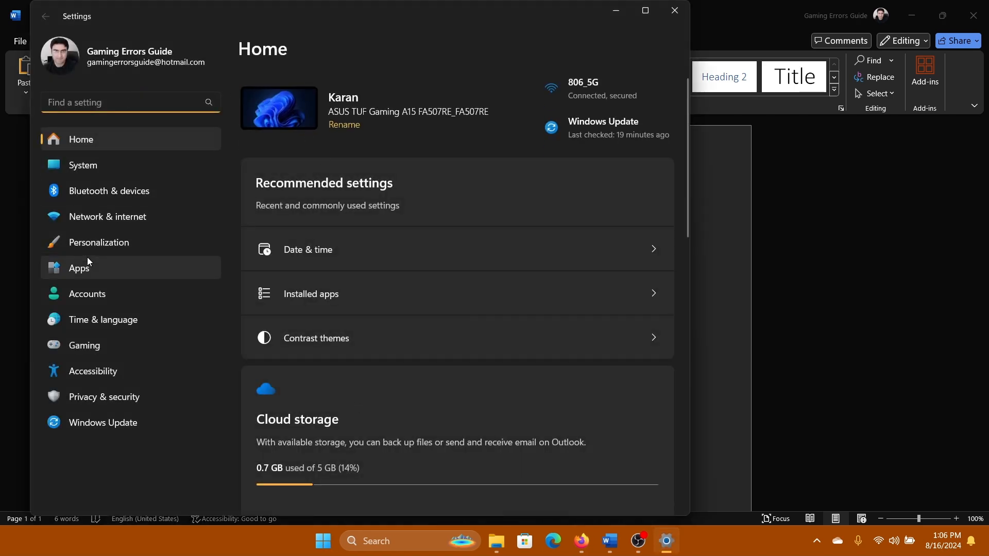
Step: Uninstall Cortana from Apps > Installed apps and close Settings
left_click(79, 267)
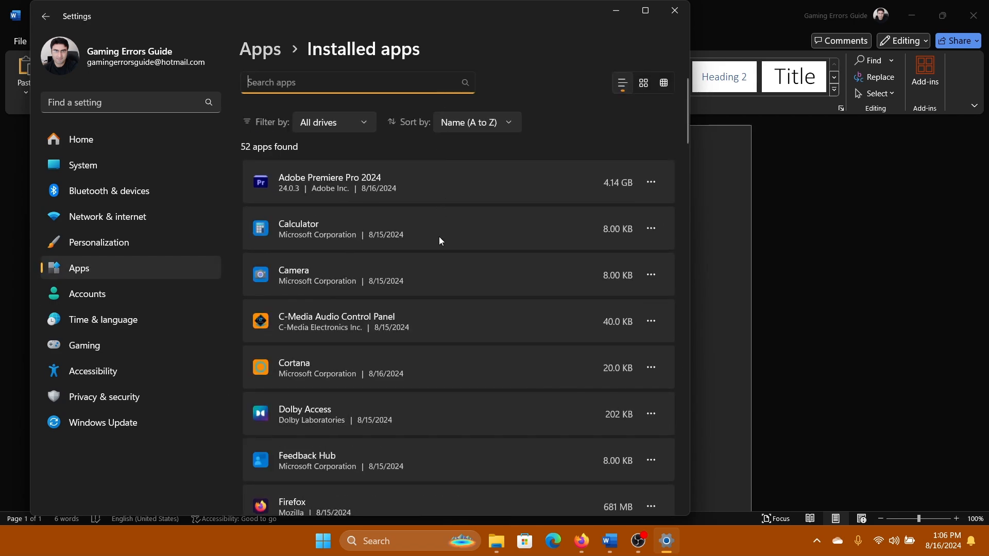
mouse_move(602, 383)
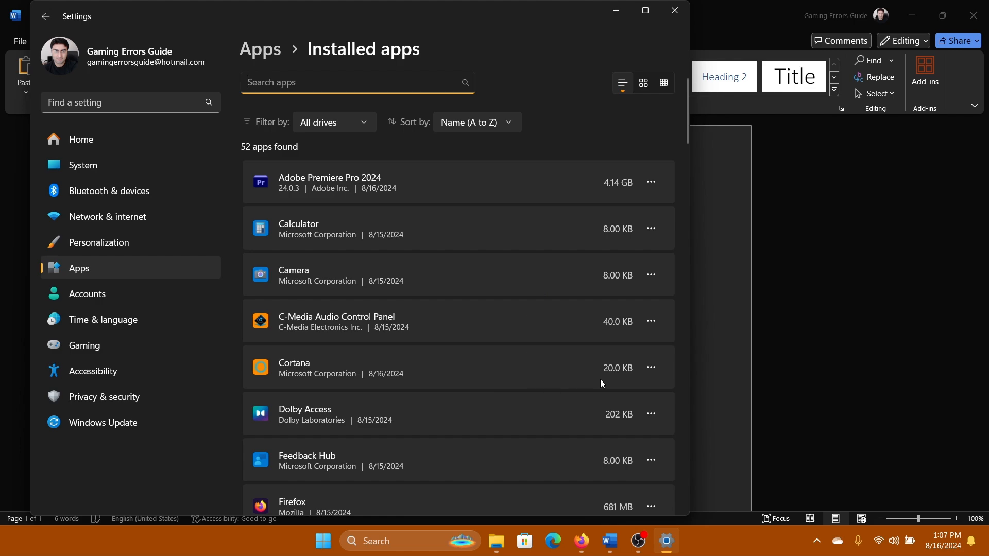
mouse_move(651, 368)
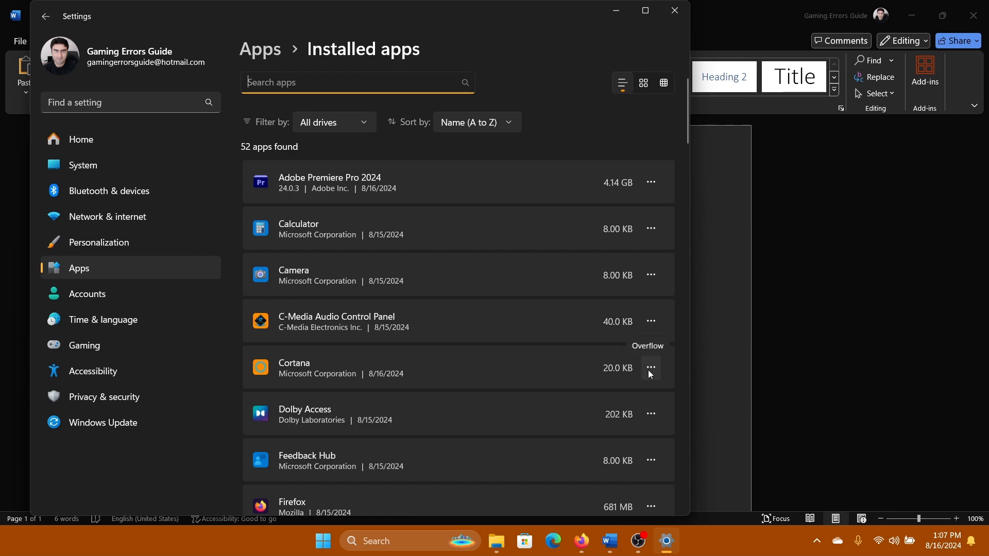
left_click(651, 368)
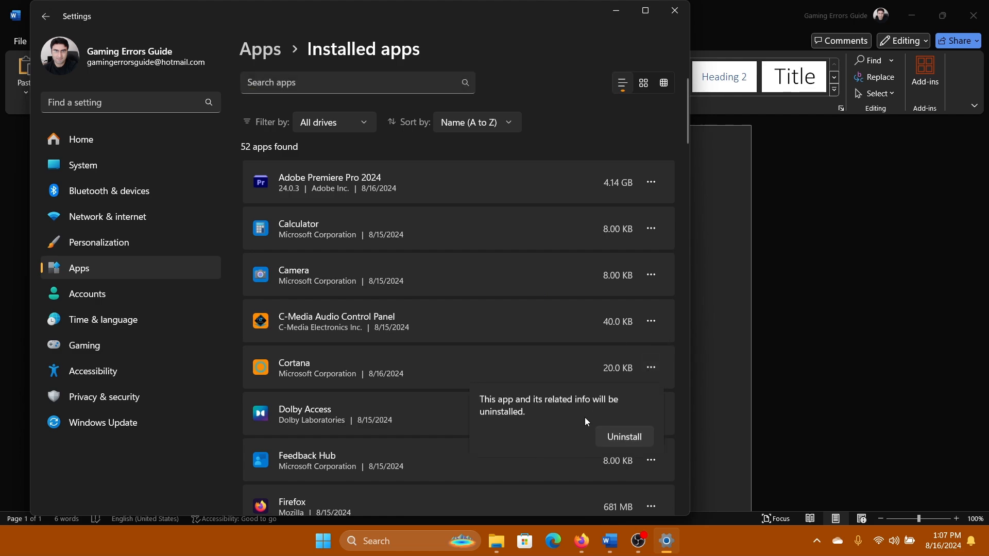
left_click(624, 437)
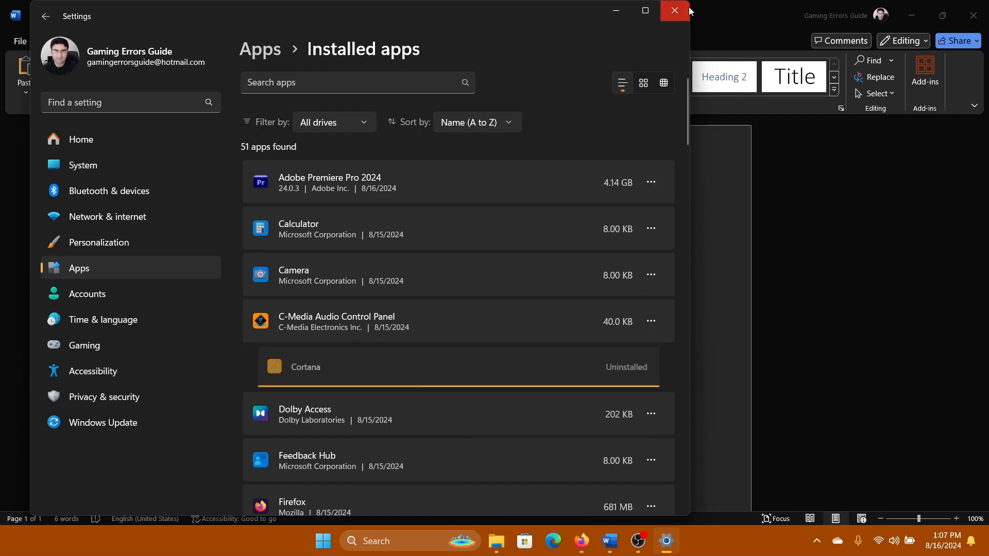
left_click(674, 9)
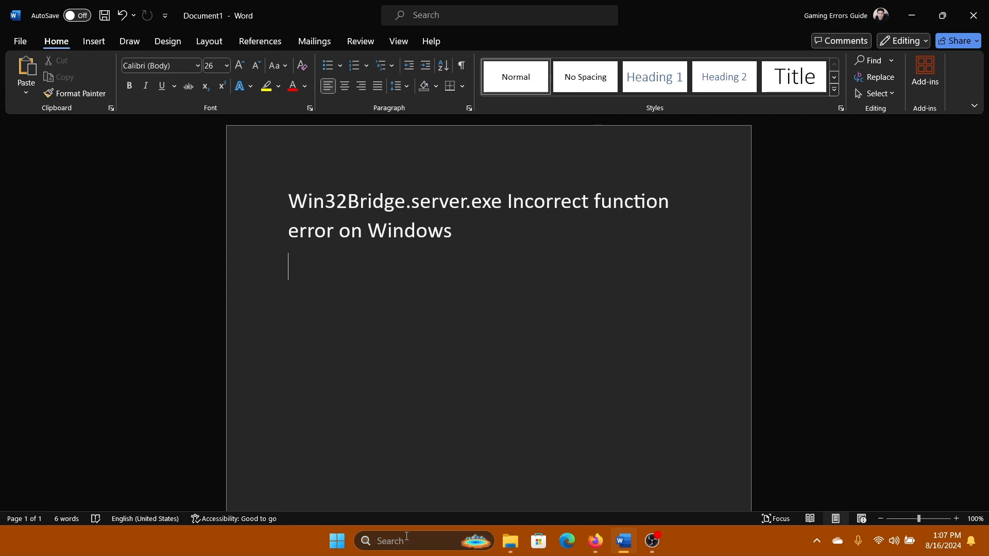
Step: Search the taskbar for 'services' to surface the Services app
type("ser")
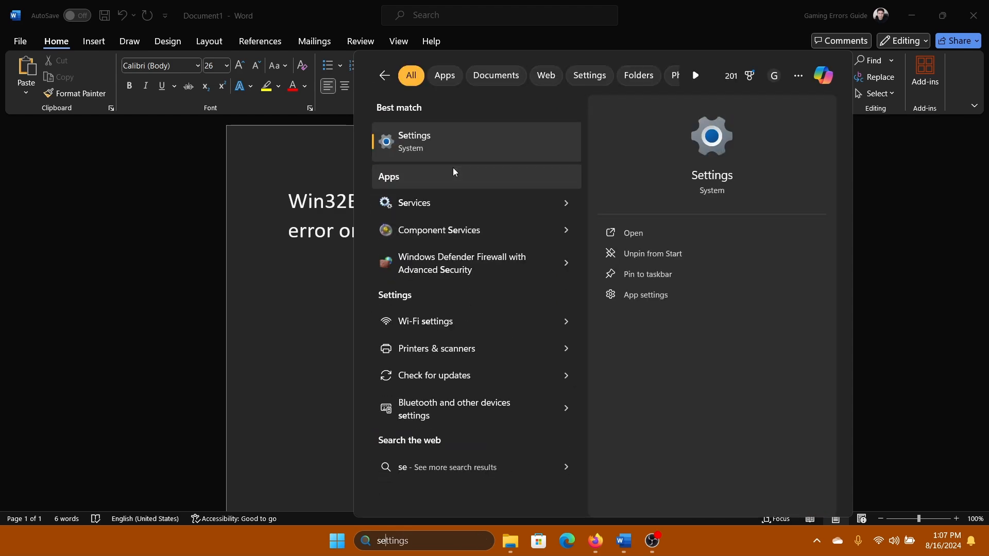
type("ervices")
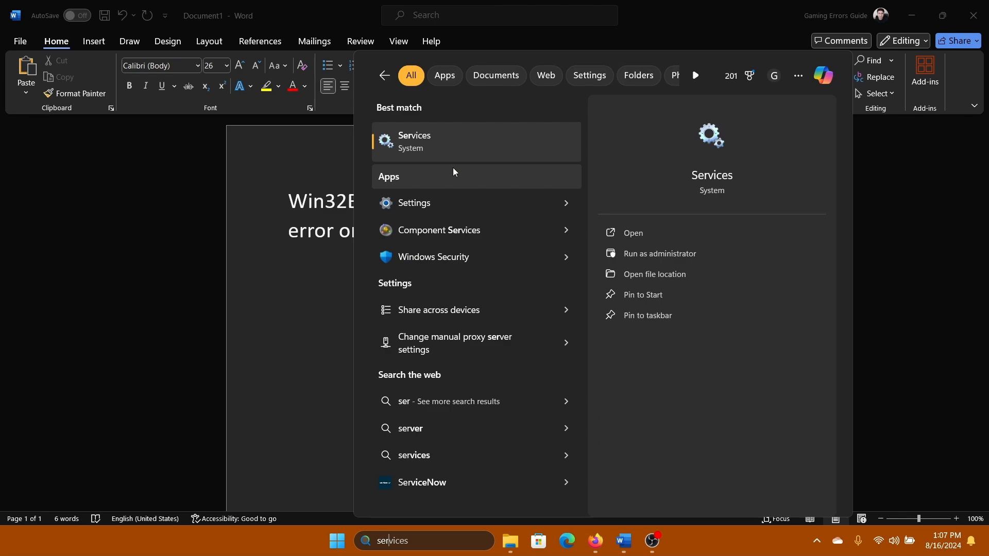
Step: Launch Services and bring up the context menu for Connected Devices Platform Service
left_click(414, 142)
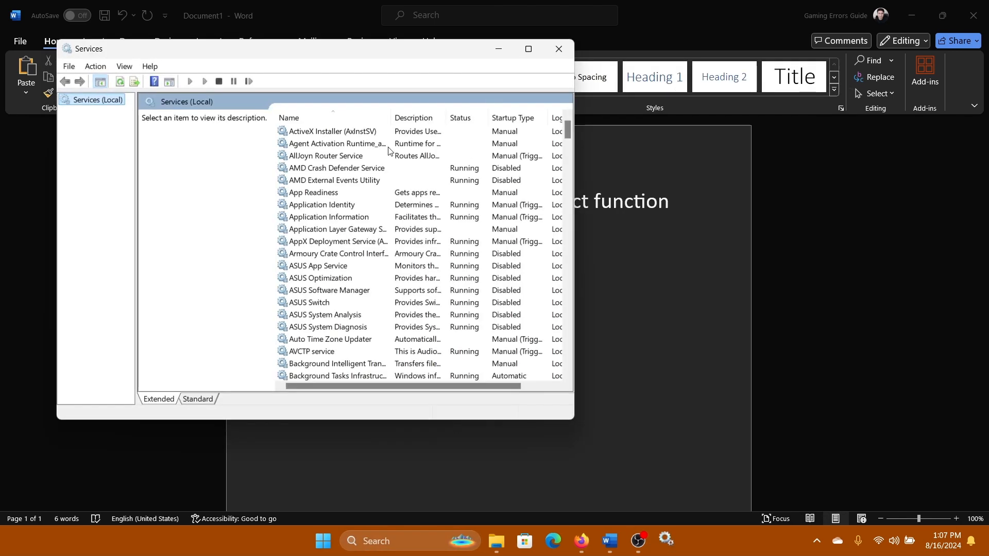
scroll("down", 3)
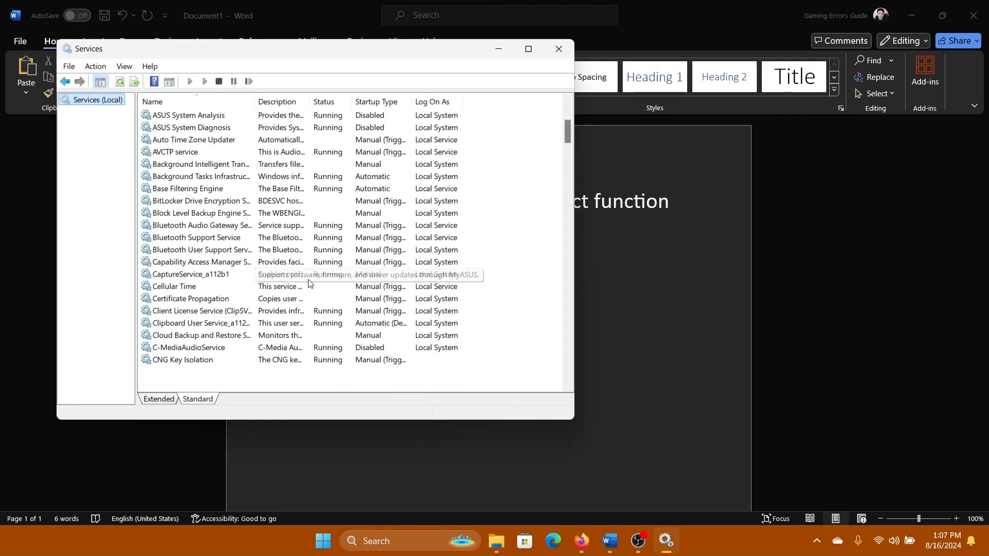
scroll("down", 3)
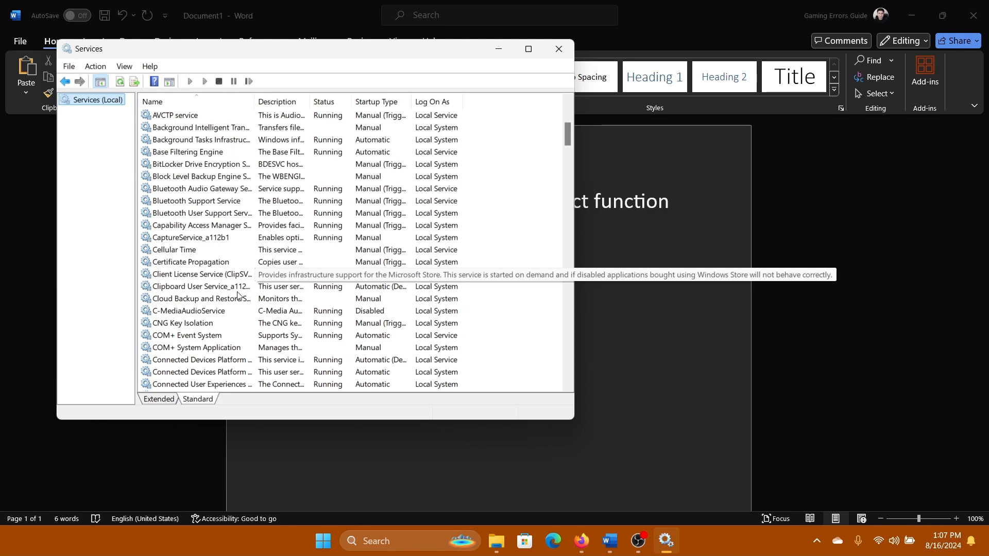
scroll("down", 3)
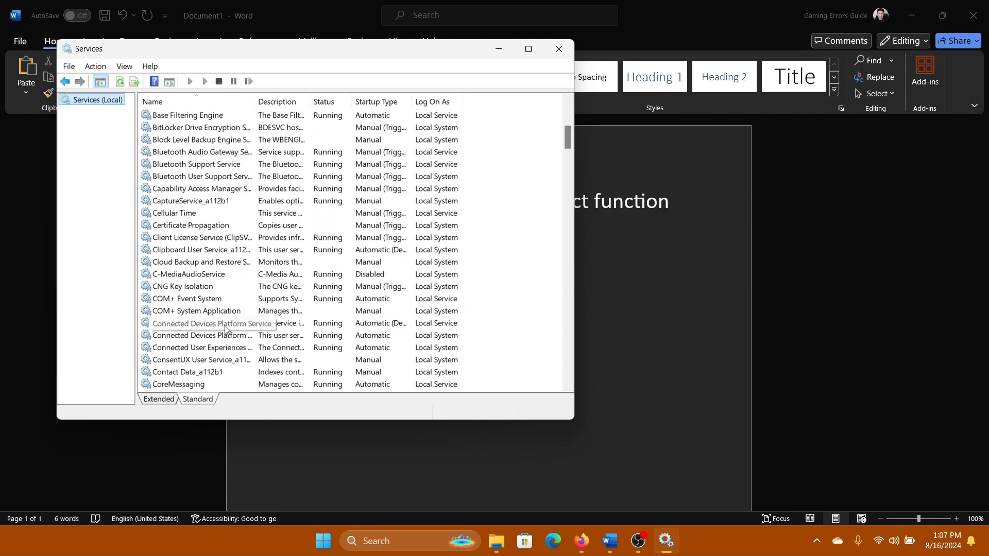
right_click(211, 324)
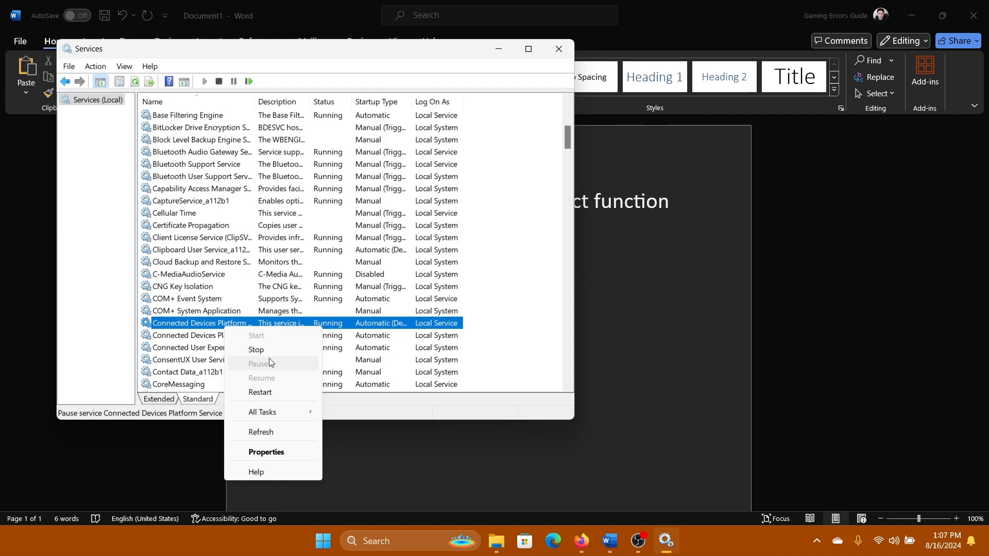